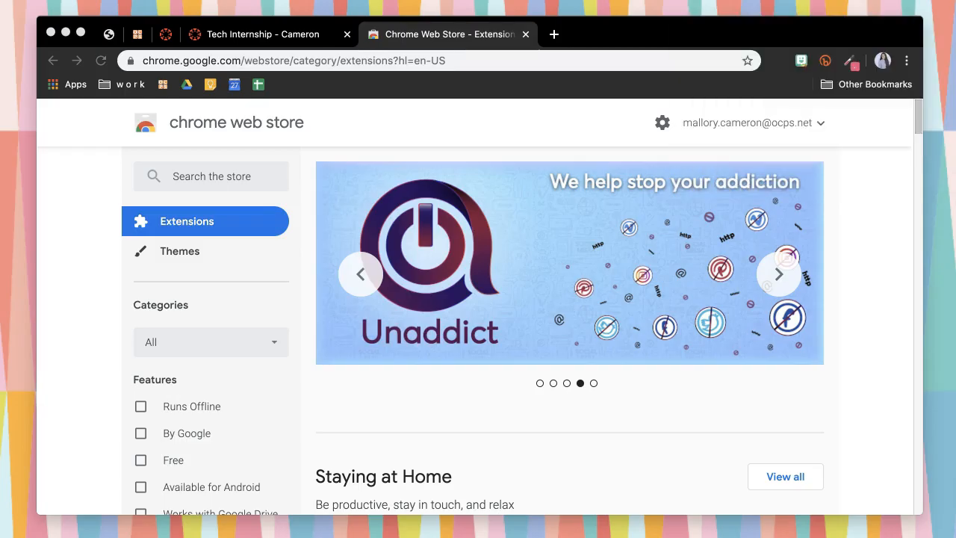
# Search the Chrome Web Store for 'ANNOTATE PRO'
pyautogui.click(210, 176)
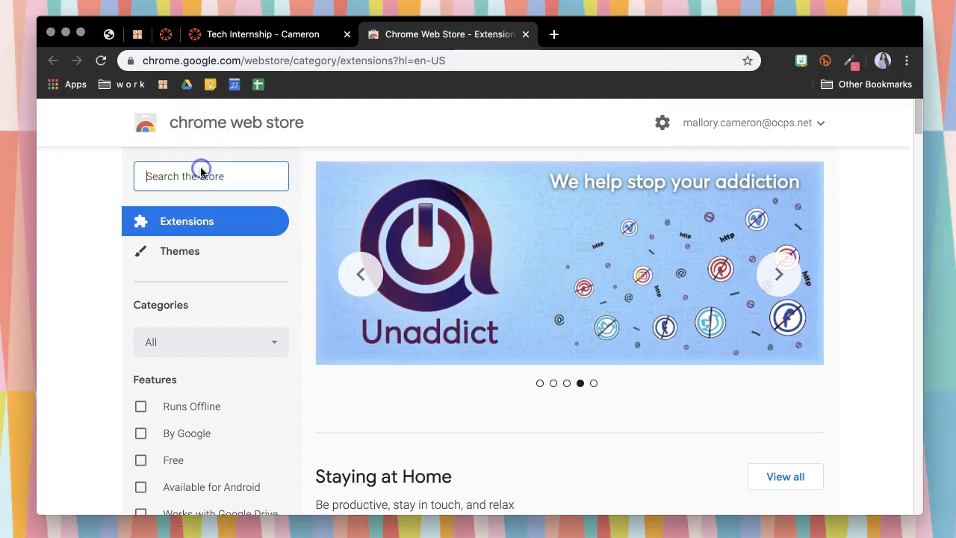
pyautogui.write('ANNOTATE PRO')
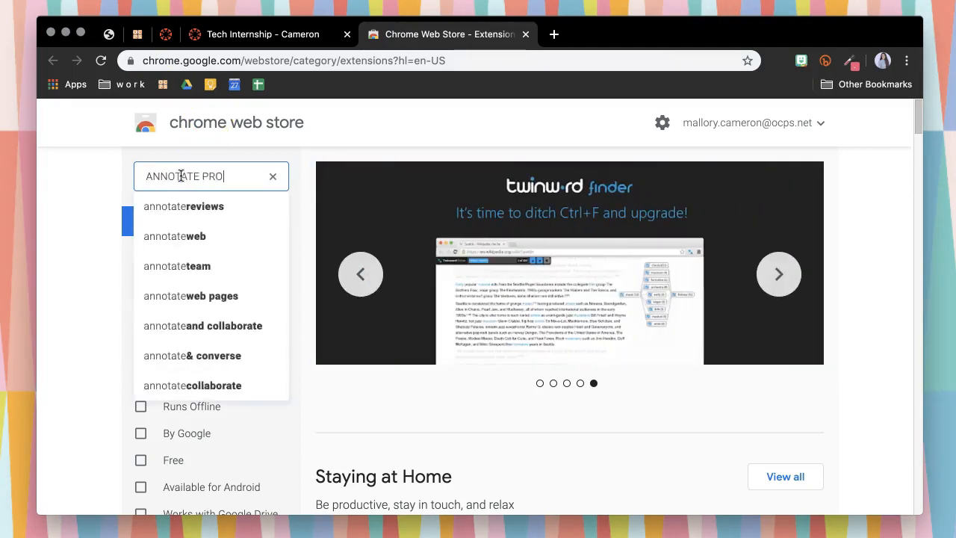
pyautogui.press('Return')
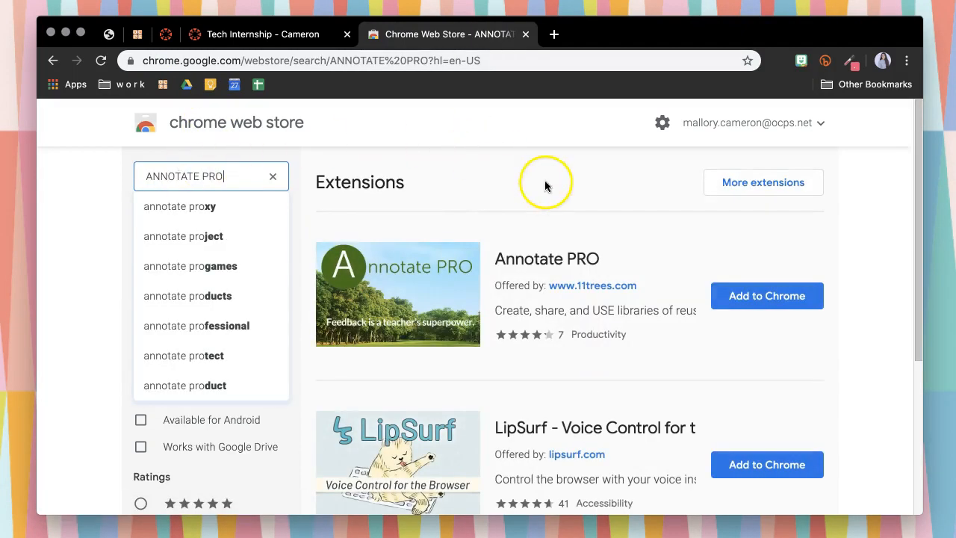
pyautogui.moveTo(744, 286)
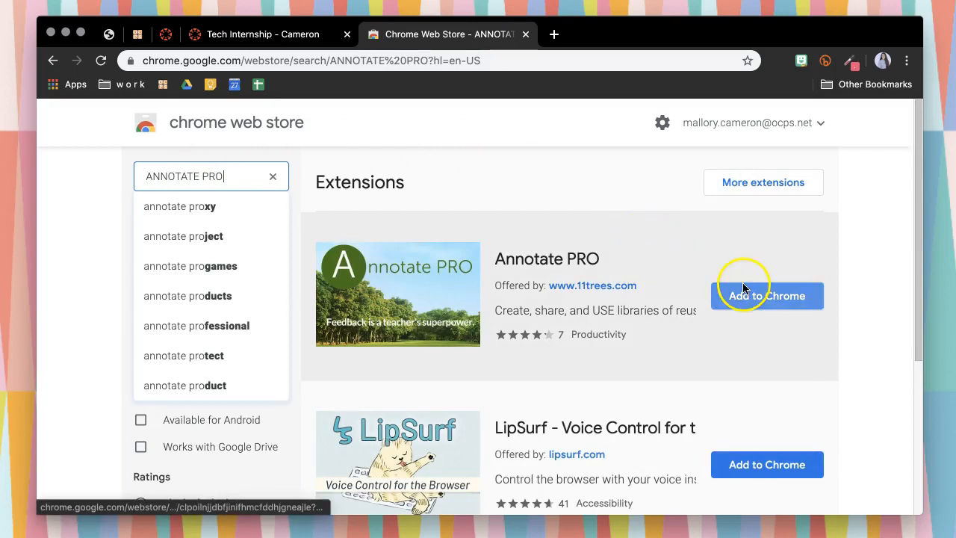
# Add the Annotate PRO extension to Chrome and confirm the install
pyautogui.click(766, 296)
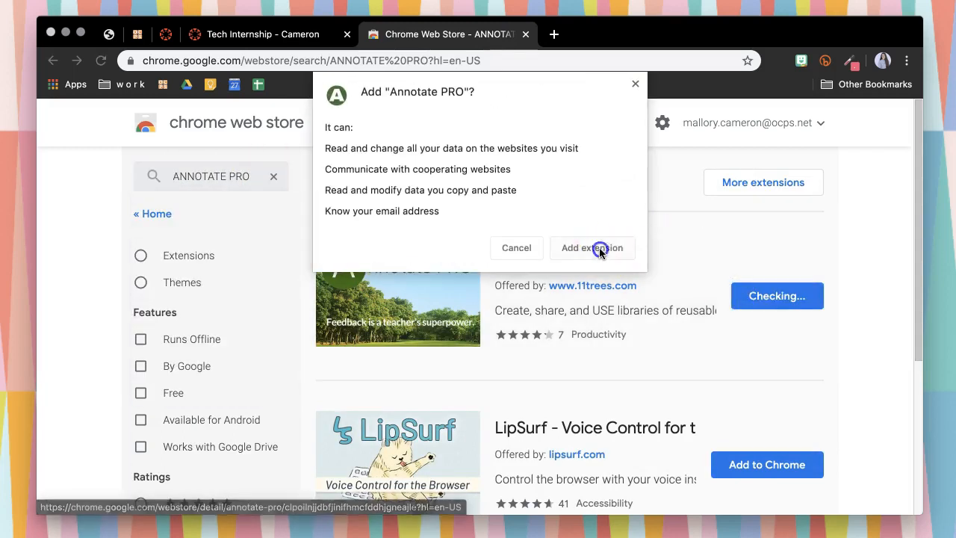
pyautogui.click(592, 248)
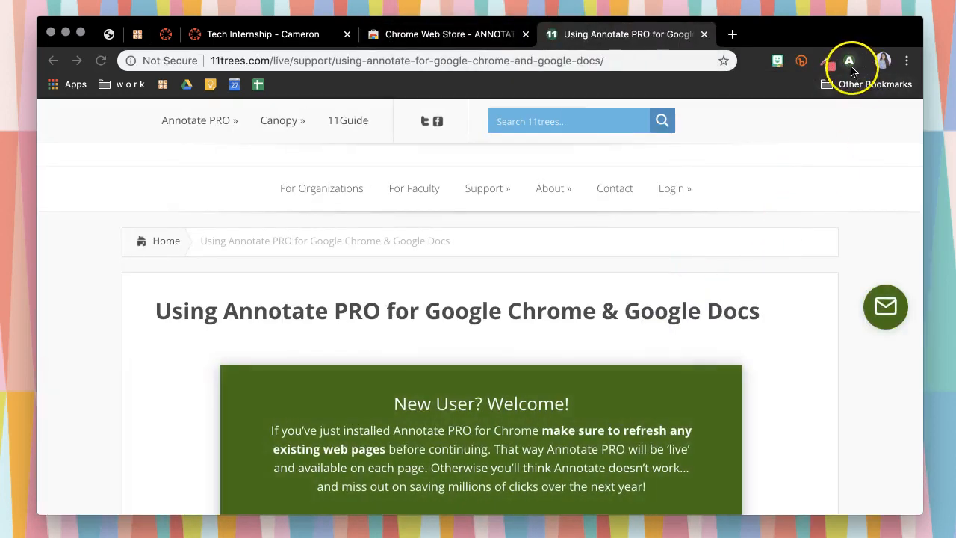
pyautogui.moveTo(848, 59)
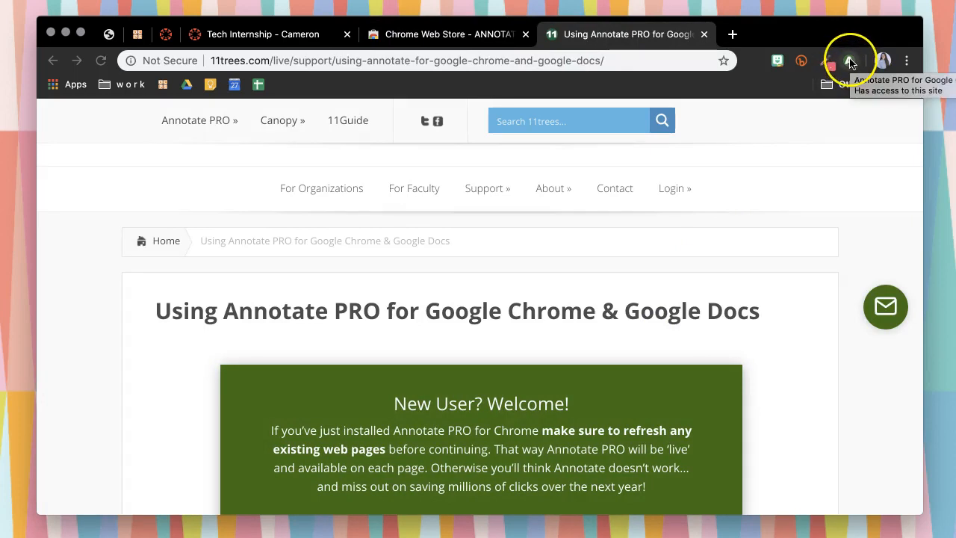
# Sign up for an Annotate PRO account from the toolbar panel
pyautogui.click(849, 59)
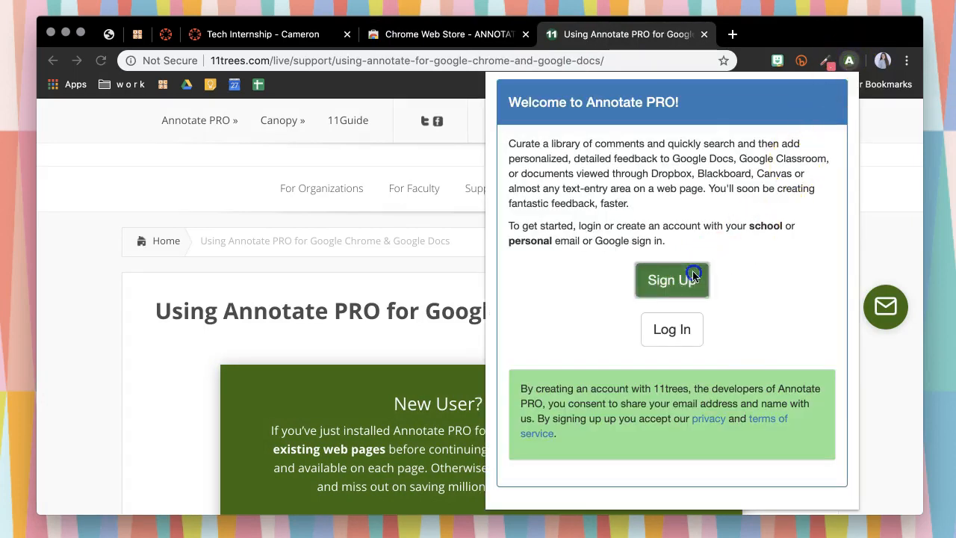
pyautogui.click(671, 279)
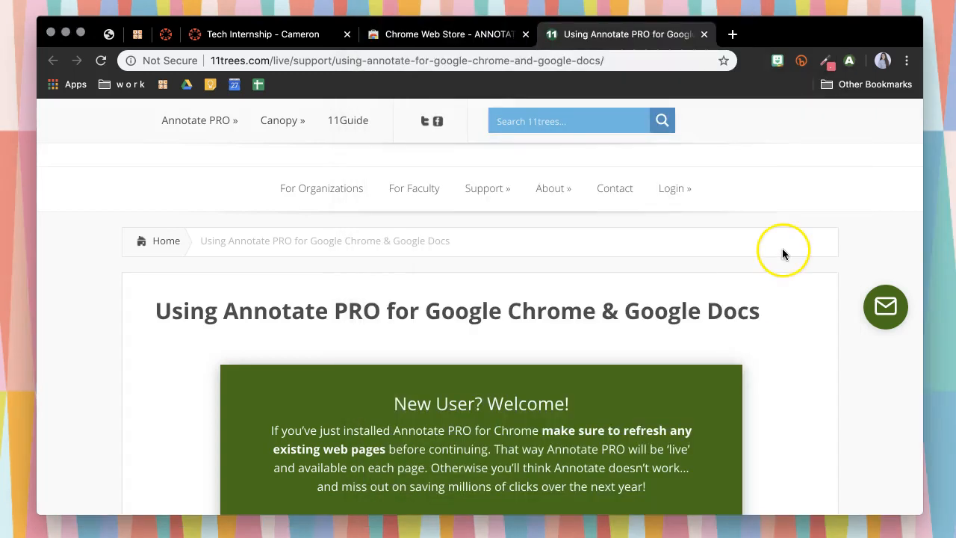
# Launch Edit Active Comments from the Annotate PRO panel's Edit menu
pyautogui.click(848, 59)
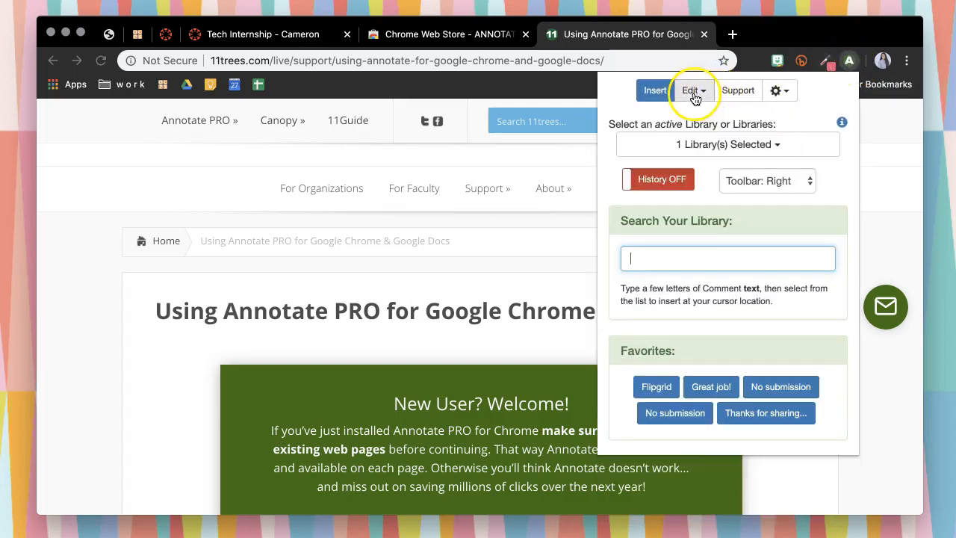
pyautogui.click(693, 91)
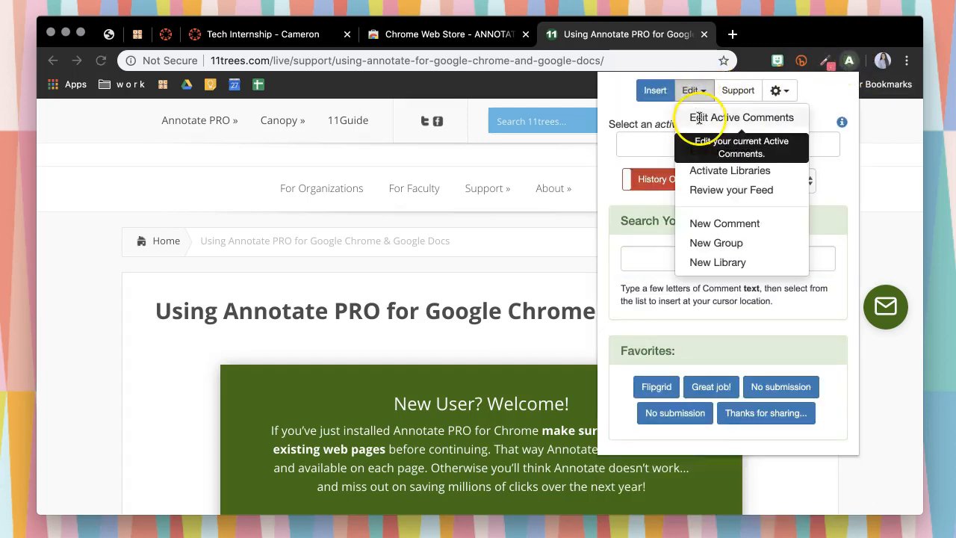
pyautogui.click(741, 117)
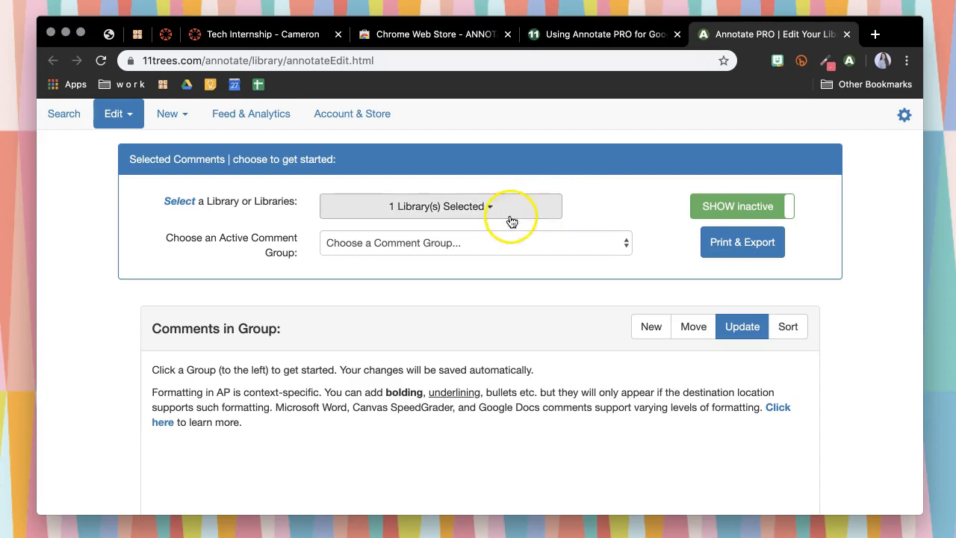
pyautogui.click(440, 206)
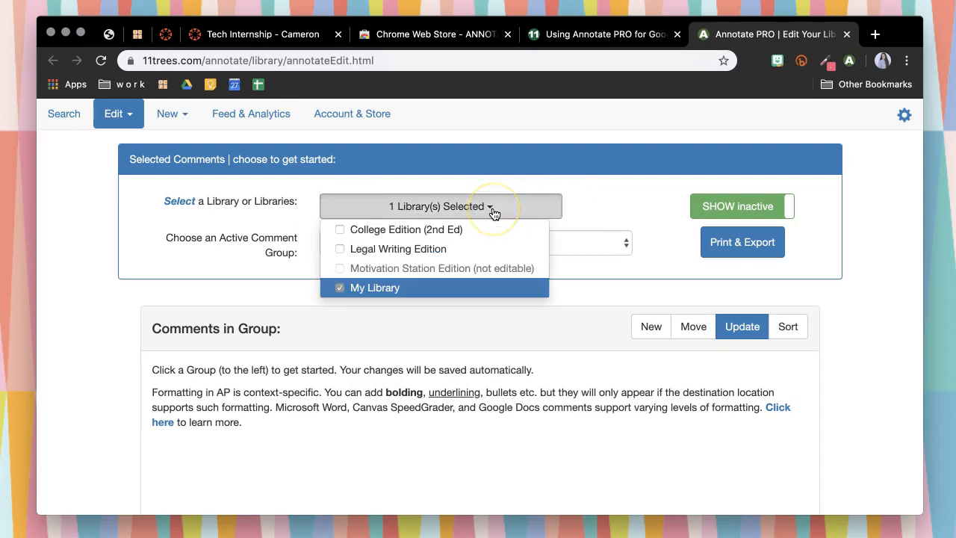
pyautogui.click(440, 207)
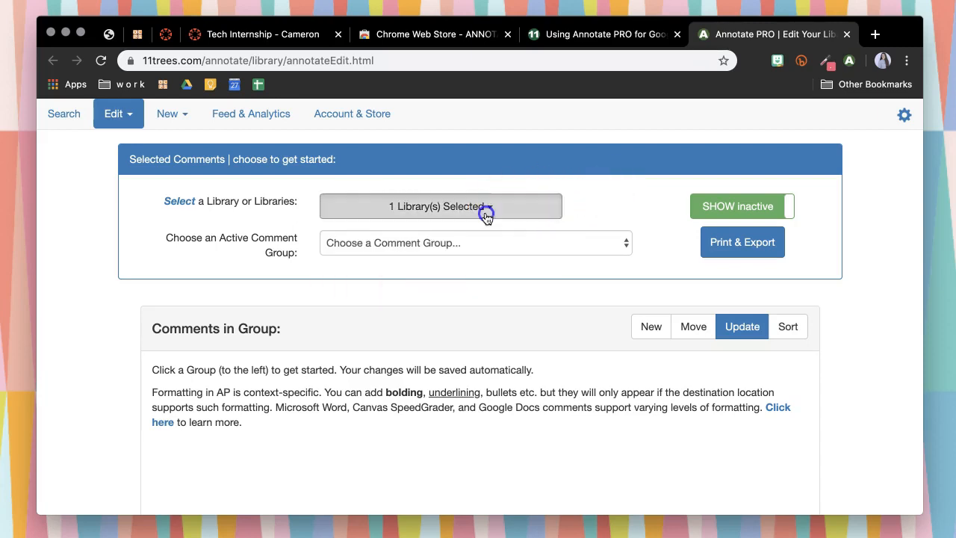
pyautogui.click(439, 206)
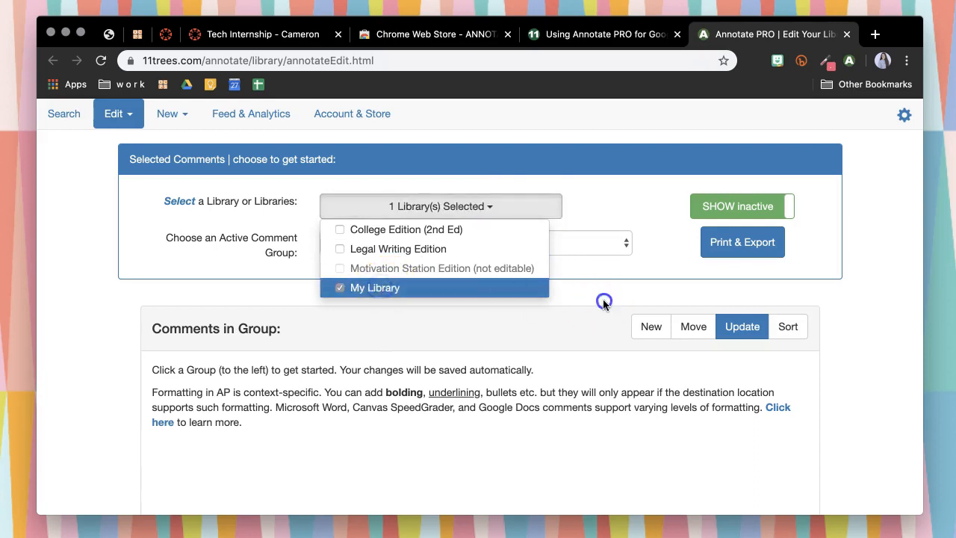
pyautogui.click(471, 242)
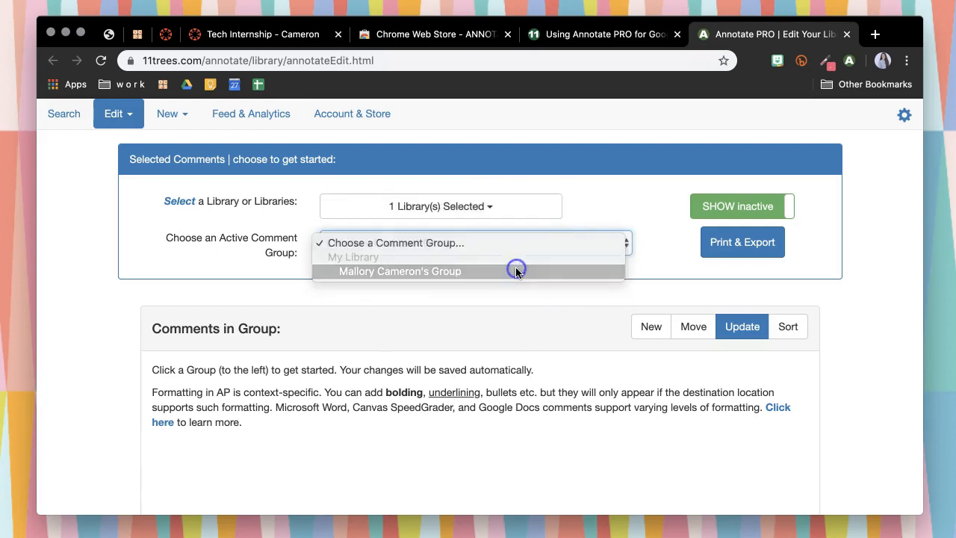
pyautogui.click(400, 272)
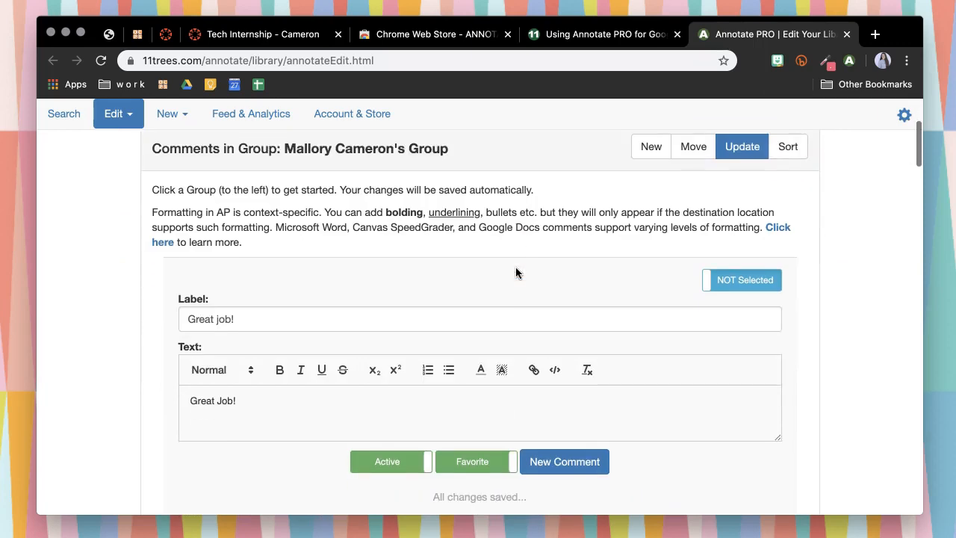
# Scroll down through the group's saved comments to the fourth placeholder comment
pyautogui.scroll(-3)
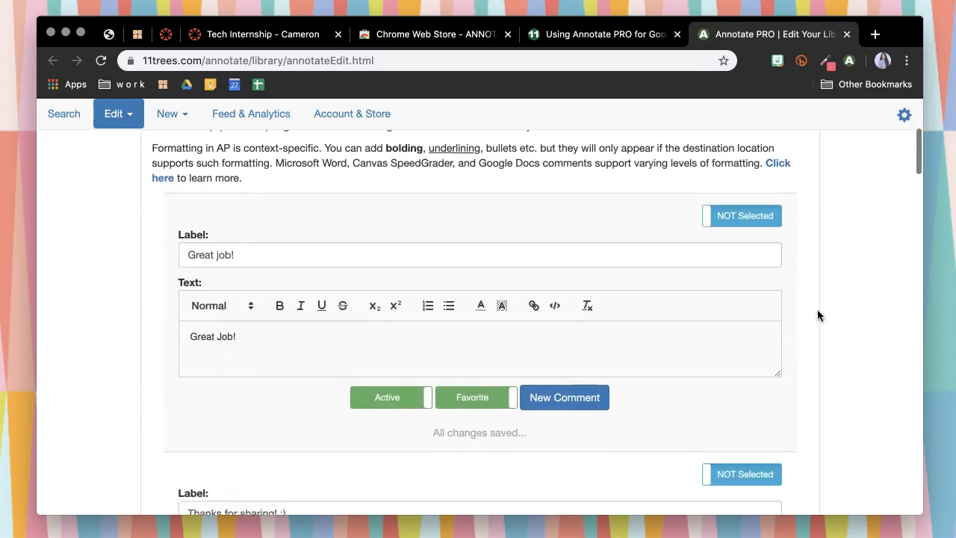
pyautogui.scroll(-3)
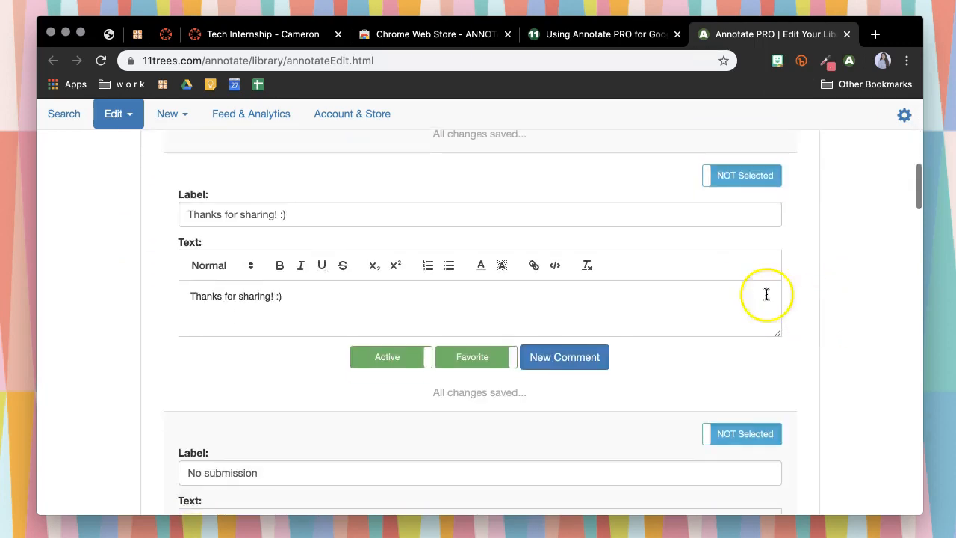
pyautogui.scroll(-3)
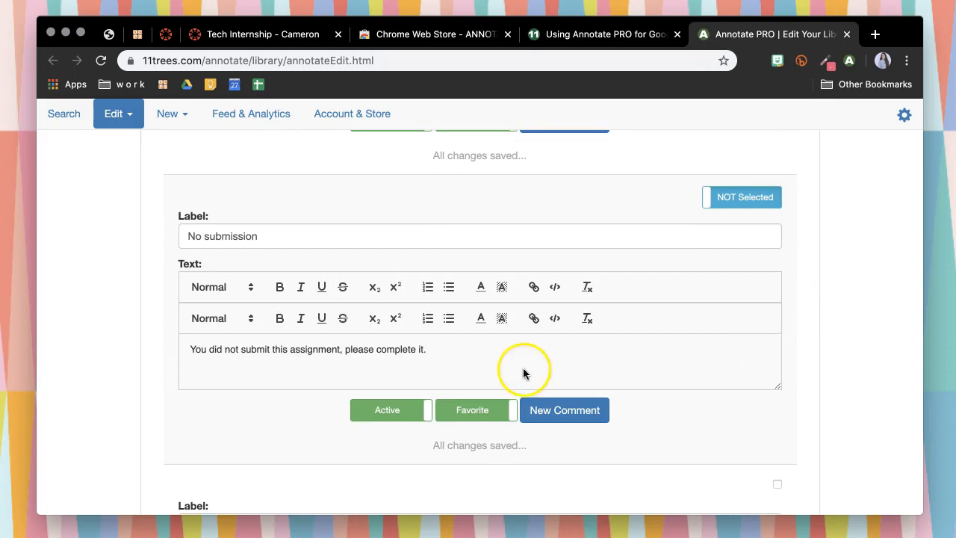
pyautogui.scroll(-3)
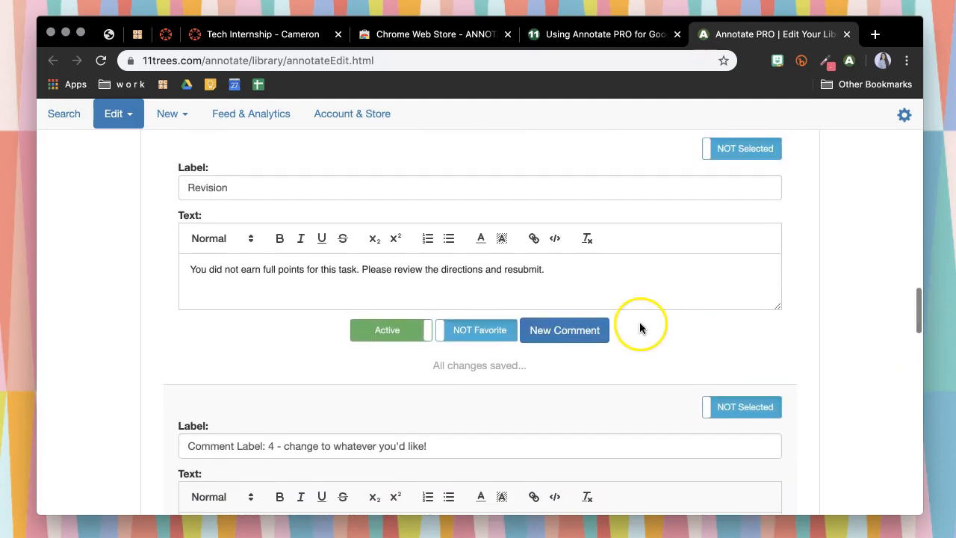
pyautogui.moveTo(653, 289)
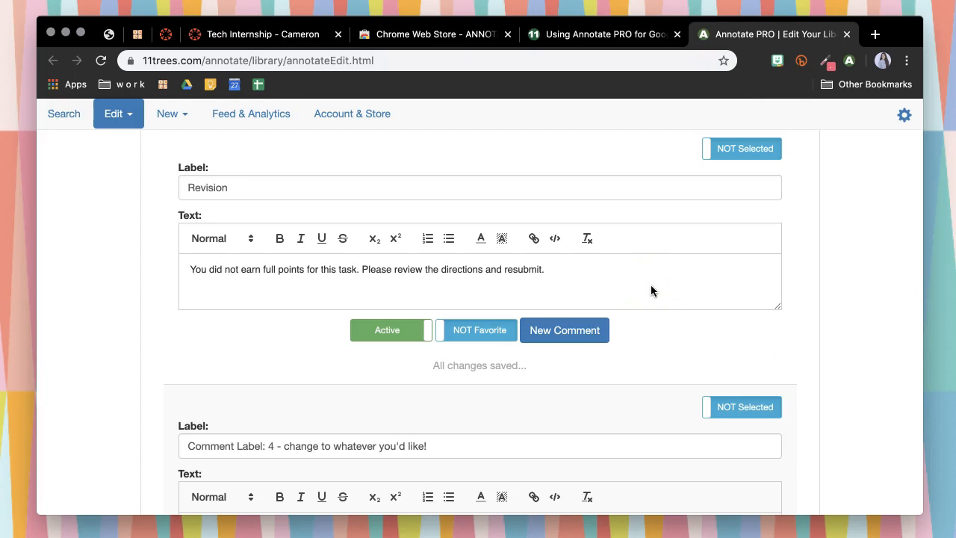
pyautogui.scroll(-3)
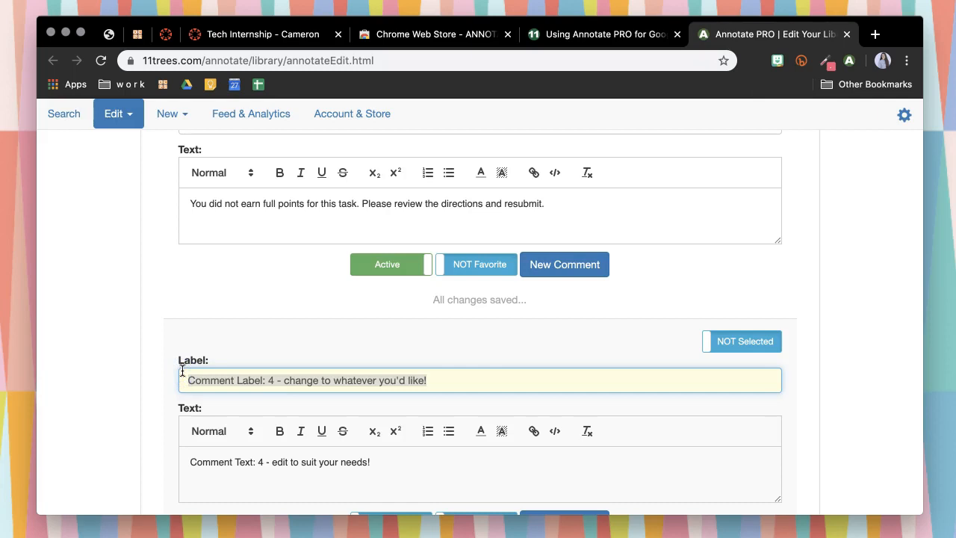
# Label the comment 'Extended Time' with text that the student was given extended time per their accommodations
pyautogui.write('Extended Time')
pyautogui.click(480, 474)
pyautogui.write('The stu')
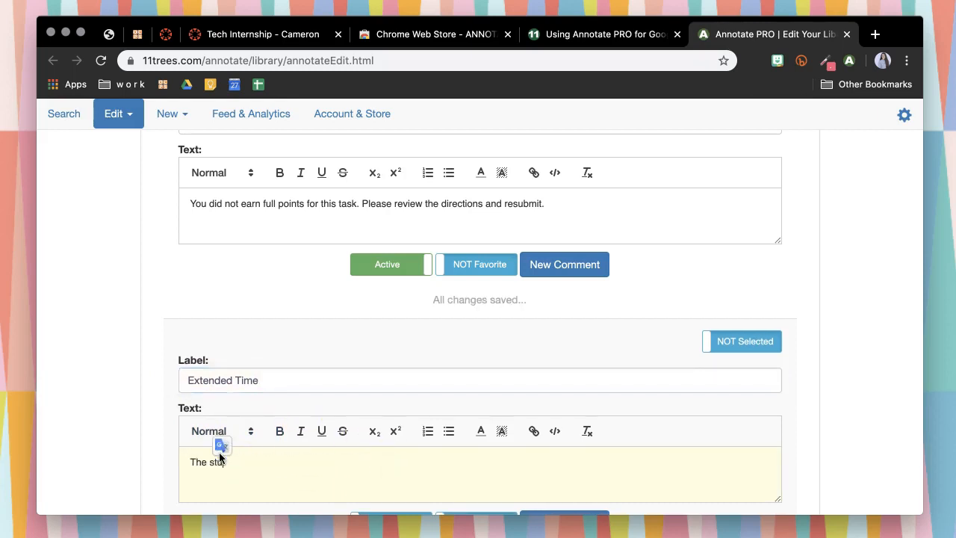
pyautogui.write('dent was given')
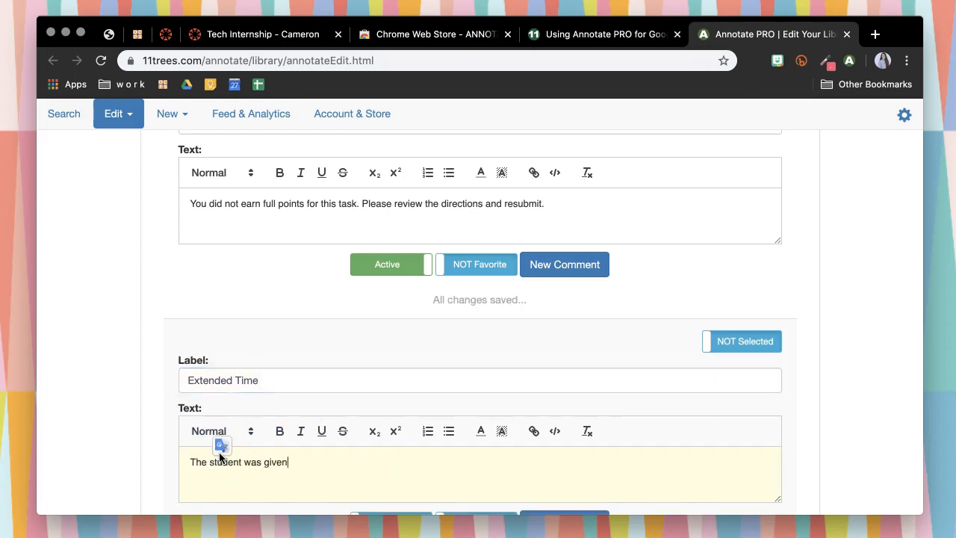
pyautogui.write('extended time to comp')
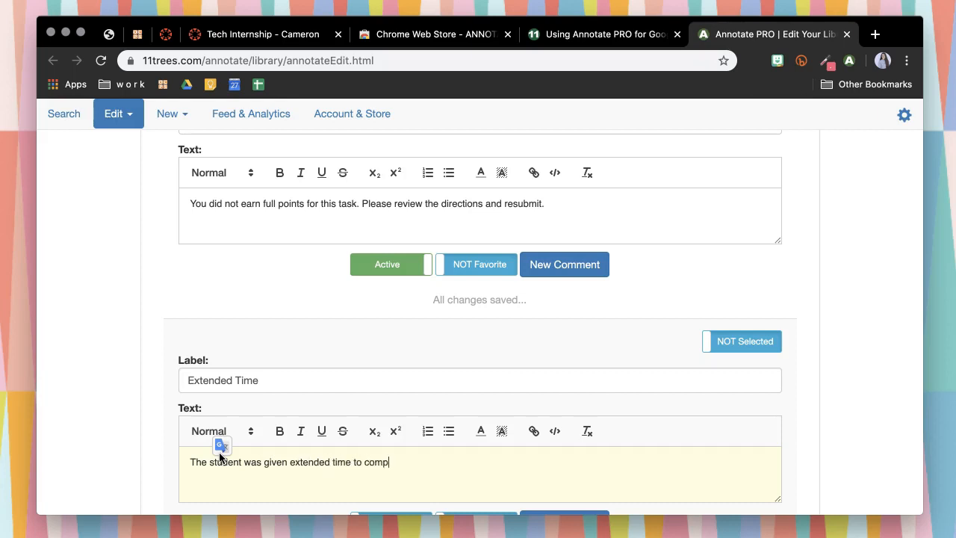
pyautogui.write('lete this assignment p')
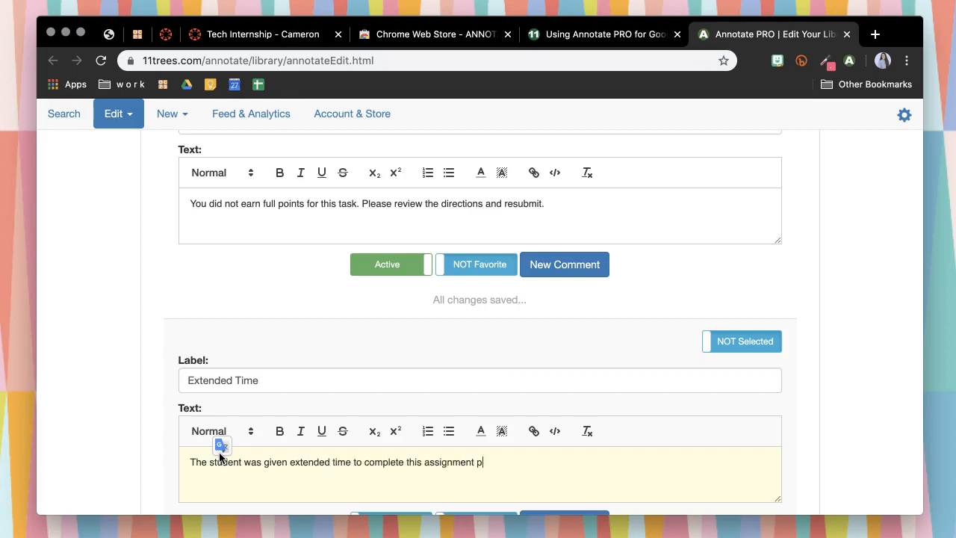
pyautogui.write('er their ac')
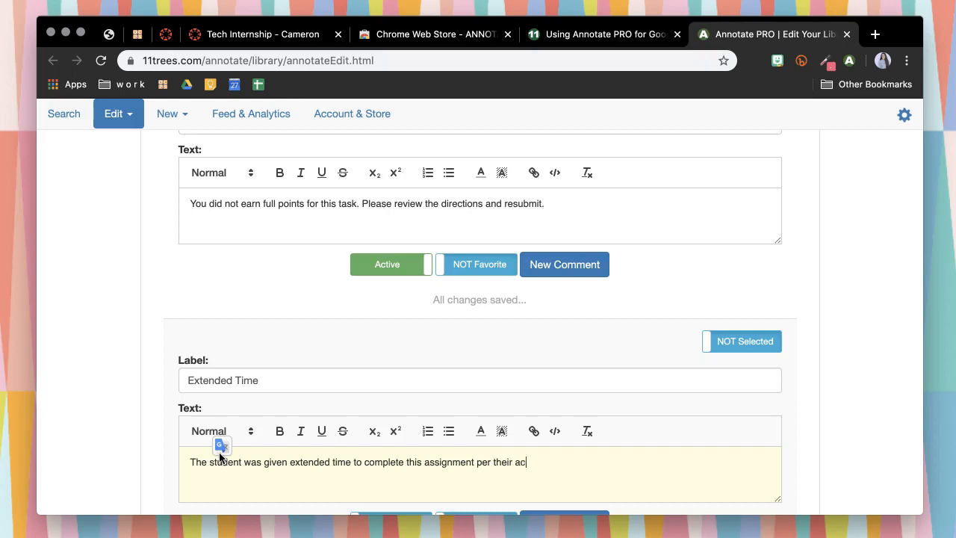
pyautogui.write('commodations.')
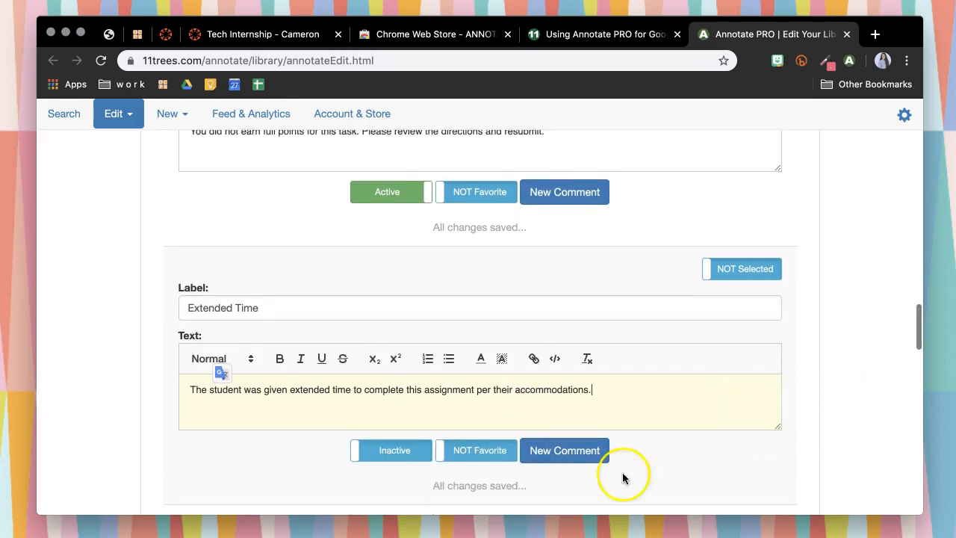
# Mark the Extended Time comment as Active and Favorite
pyautogui.click(387, 449)
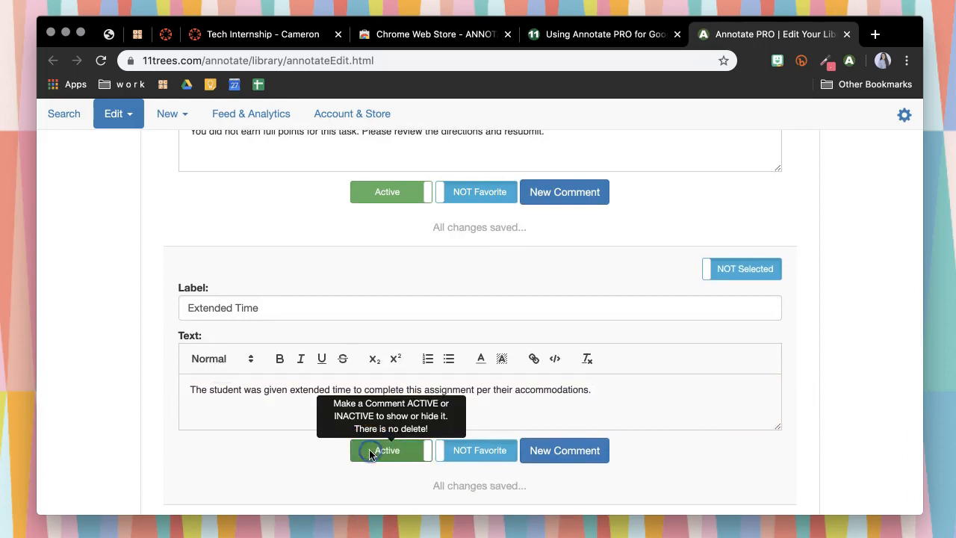
pyautogui.moveTo(478, 451)
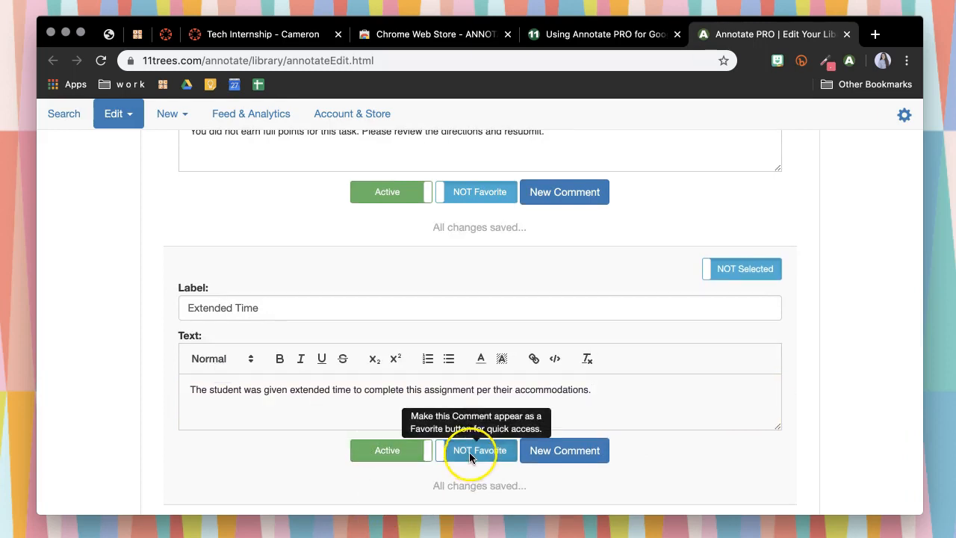
pyautogui.click(475, 450)
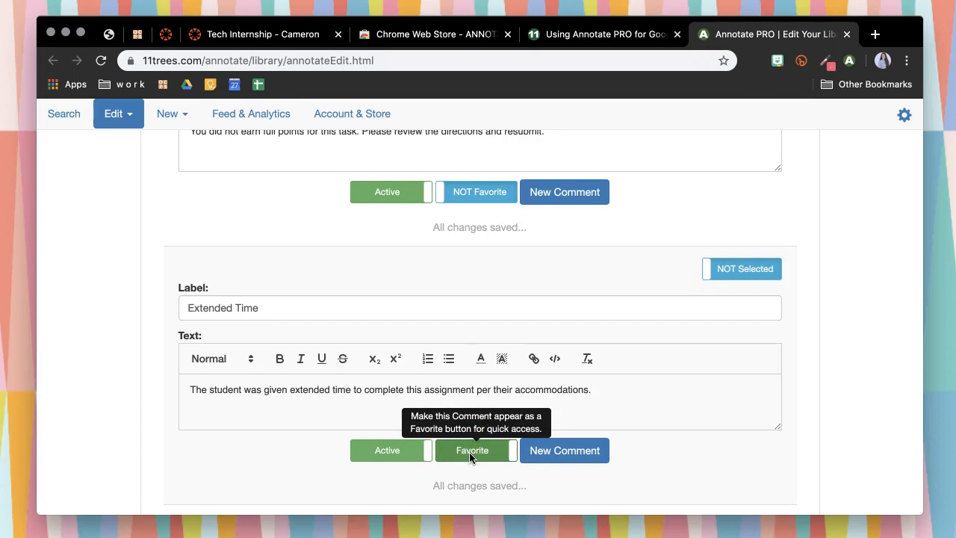
pyautogui.scroll(-3)
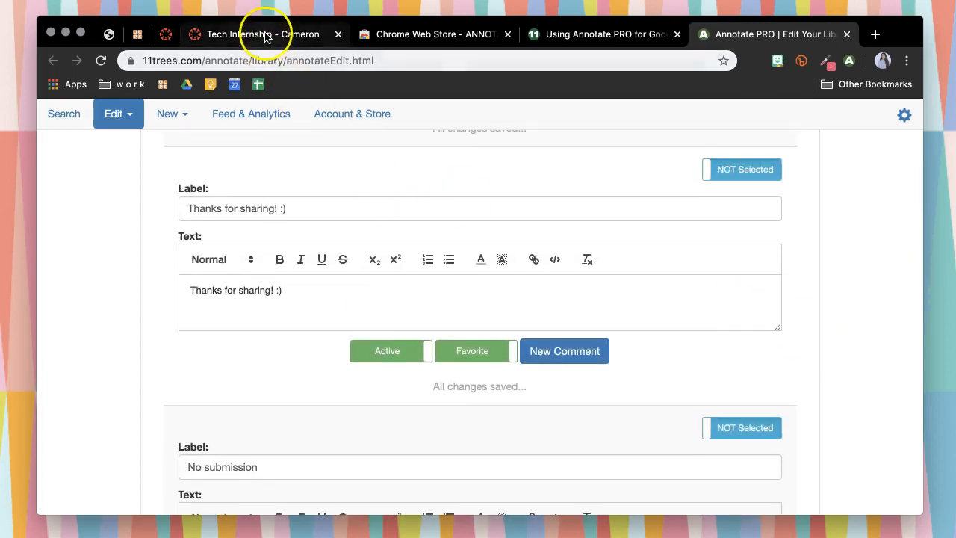
# From the Tech Internship gradebook, open Distance Learning #3 in SpeedGrader
pyautogui.click(262, 34)
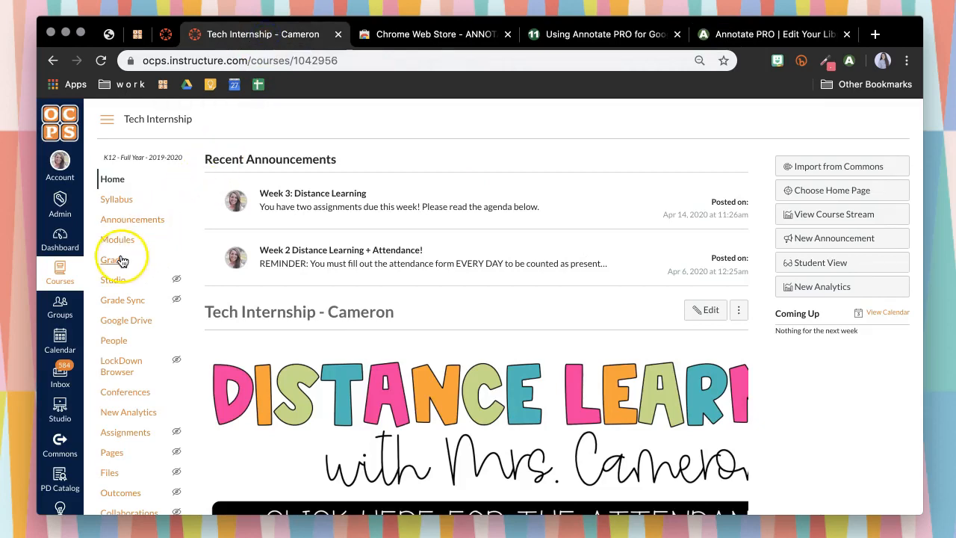
pyautogui.click(113, 260)
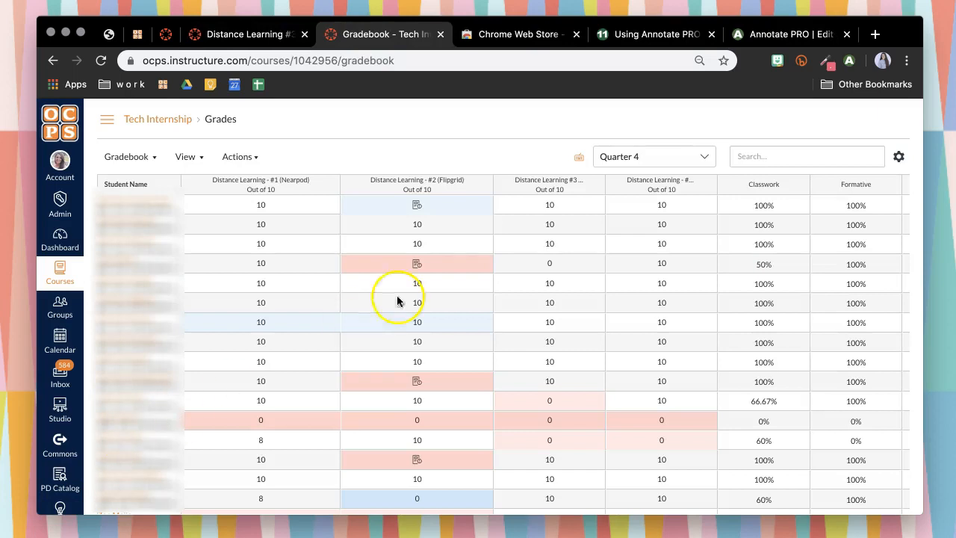
pyautogui.click(593, 185)
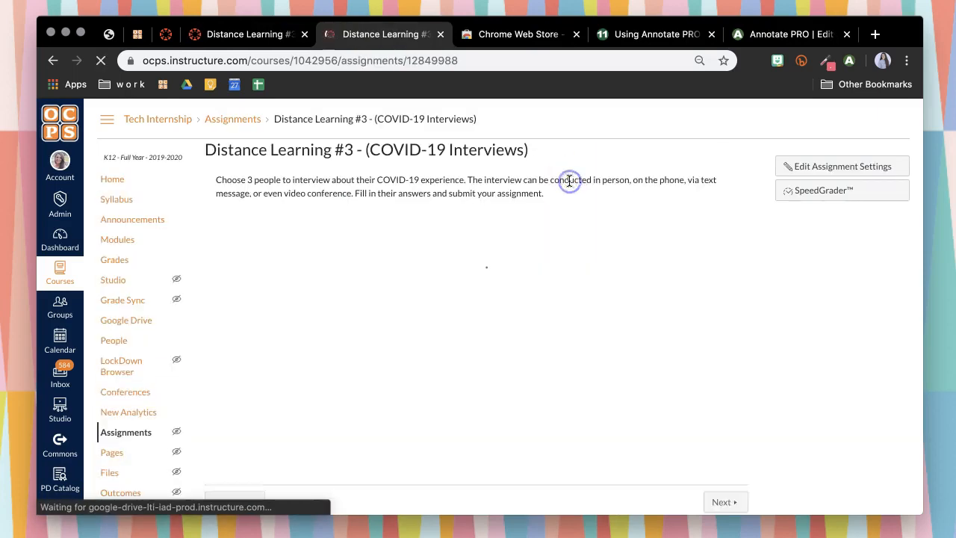
pyautogui.click(818, 190)
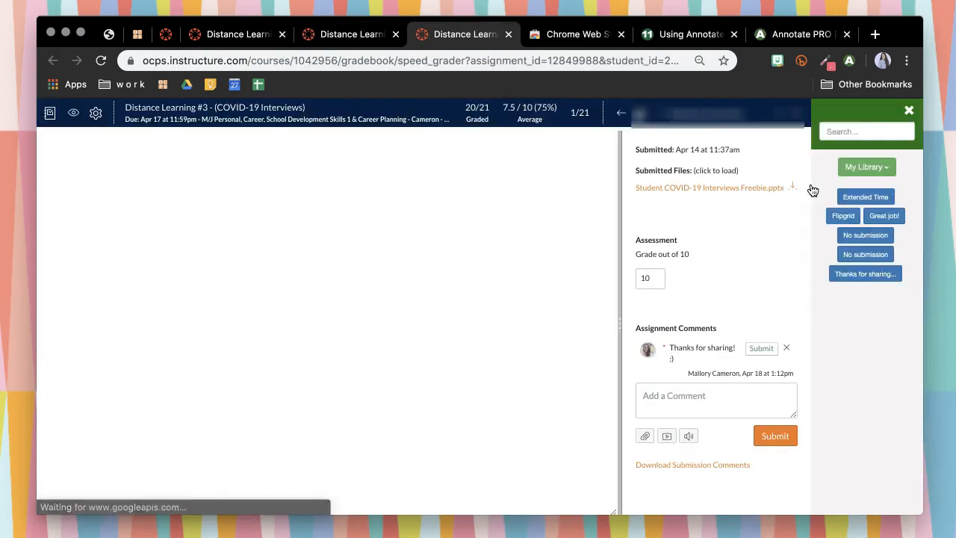
# Show the Annotate PRO comment bank and focus the submission's comment field
pyautogui.click(708, 188)
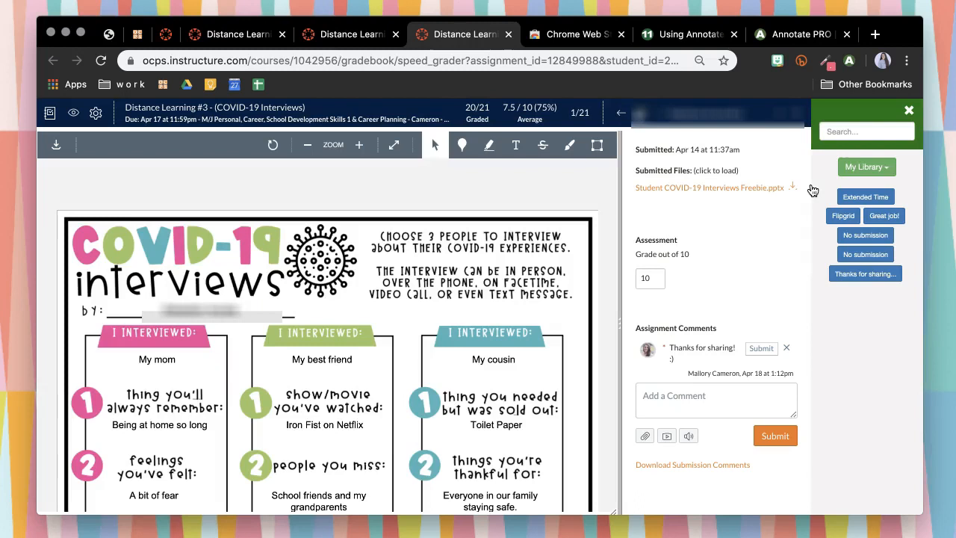
pyautogui.moveTo(950, 208)
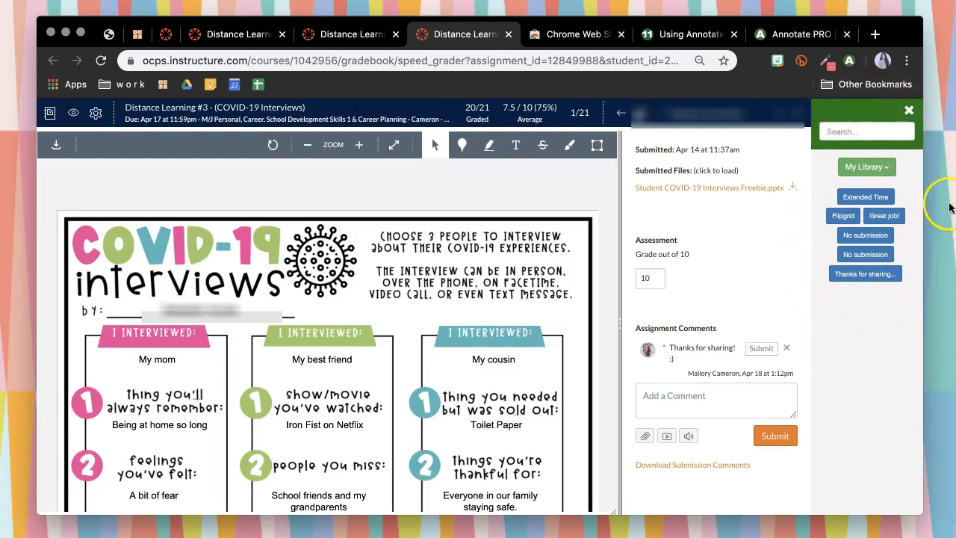
pyautogui.moveTo(836, 345)
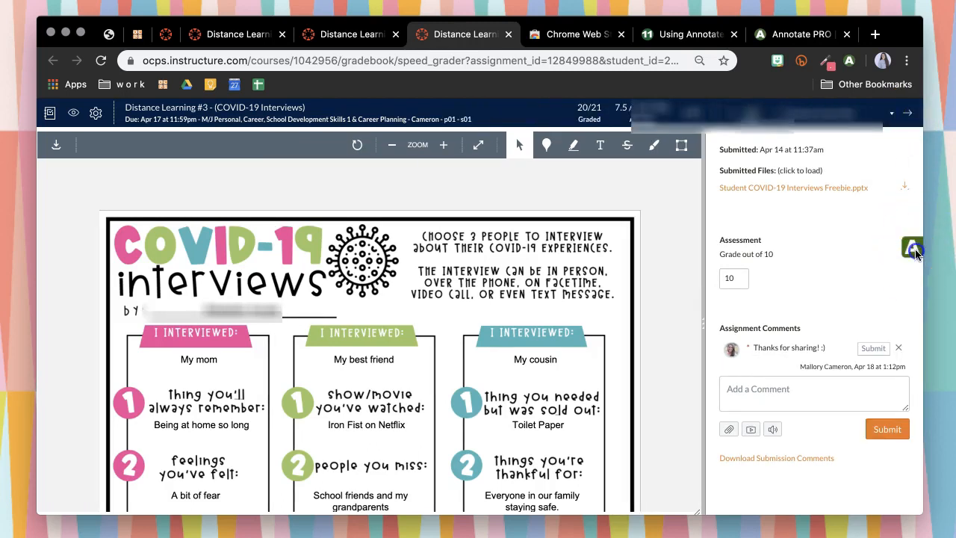
pyautogui.click(909, 248)
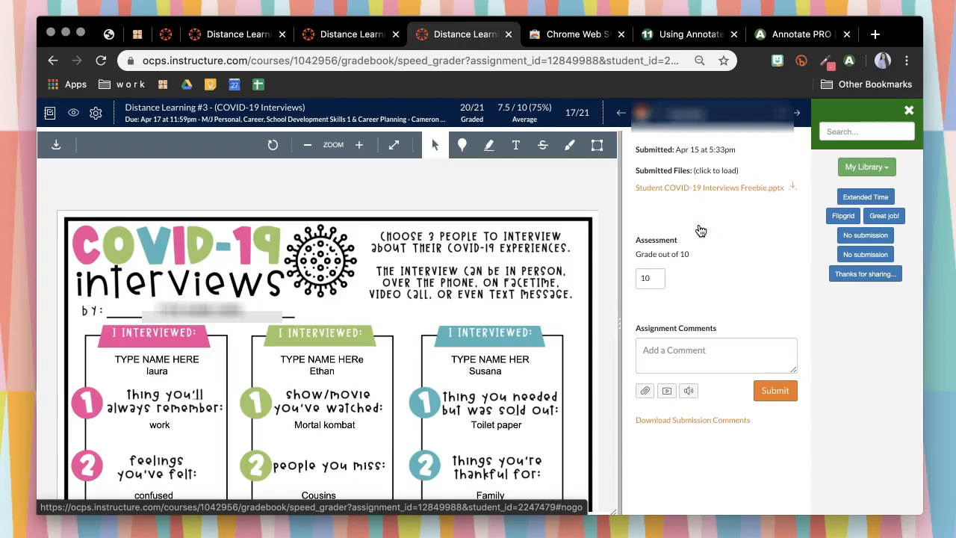
pyautogui.click(716, 356)
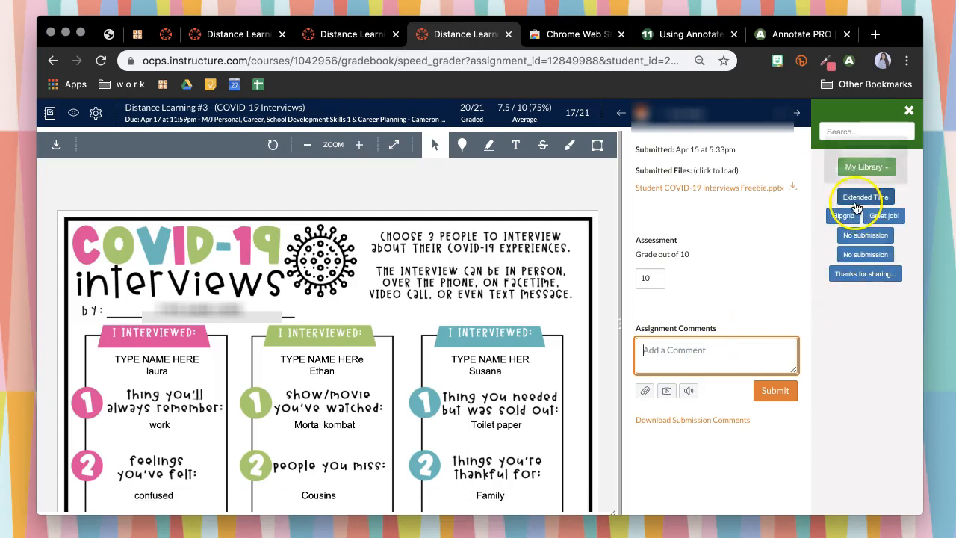
# Insert the Extended Time comment and submit it to the student
pyautogui.click(864, 197)
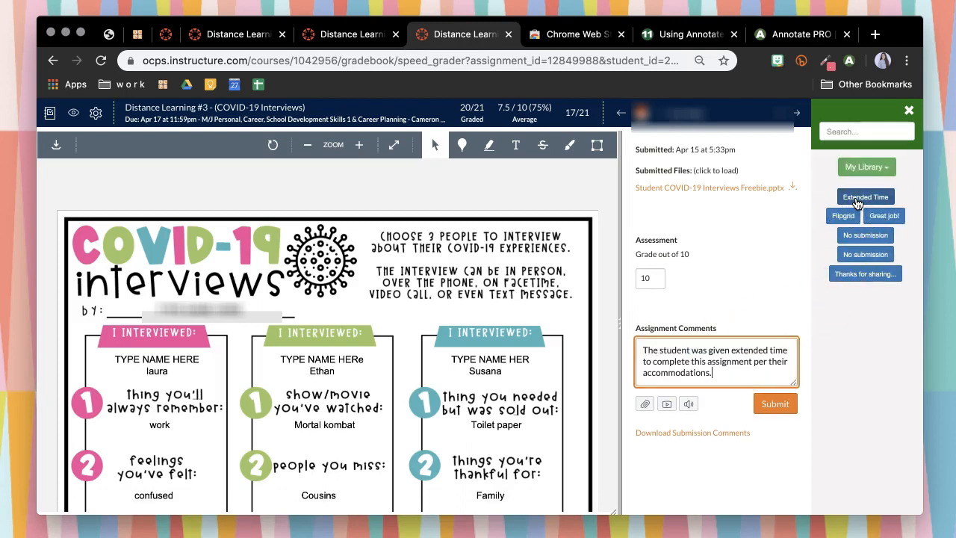
pyautogui.moveTo(775, 403)
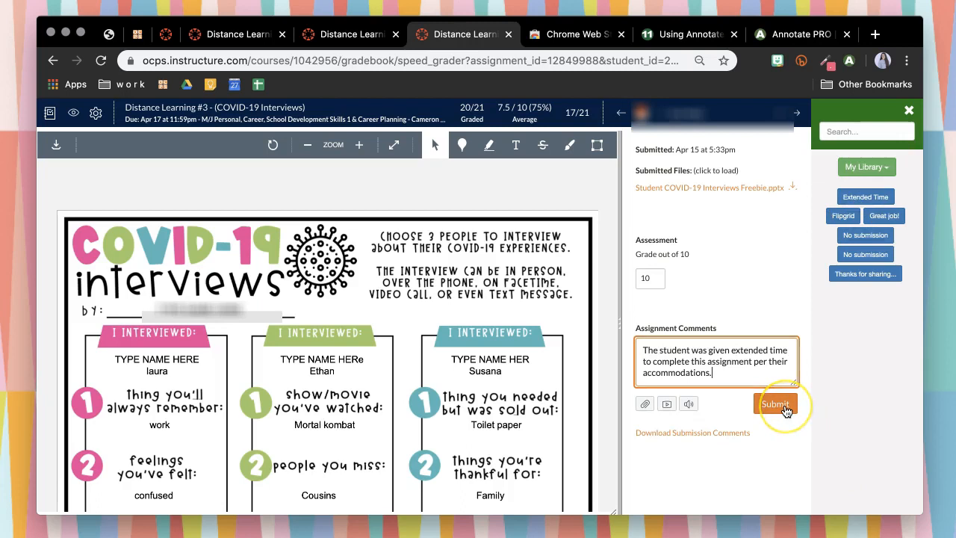
pyautogui.click(776, 403)
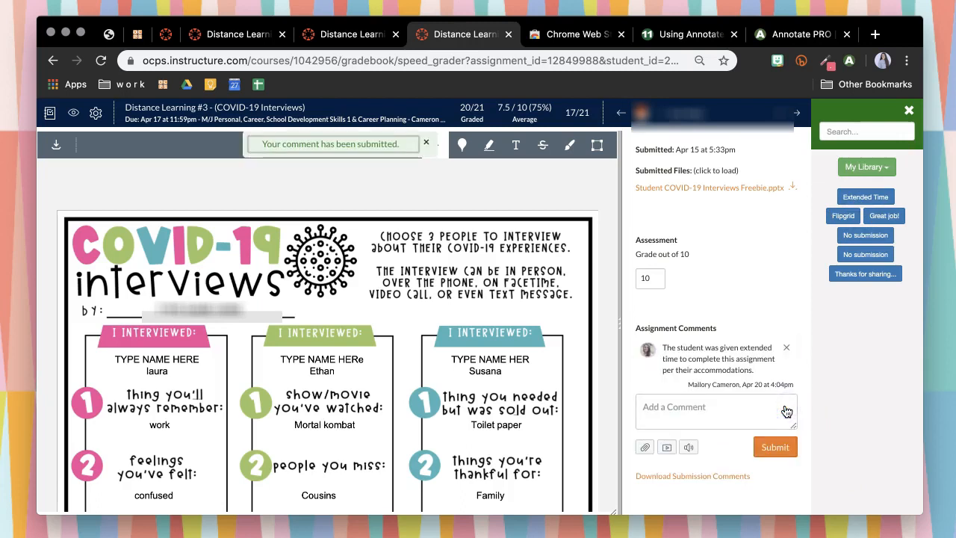